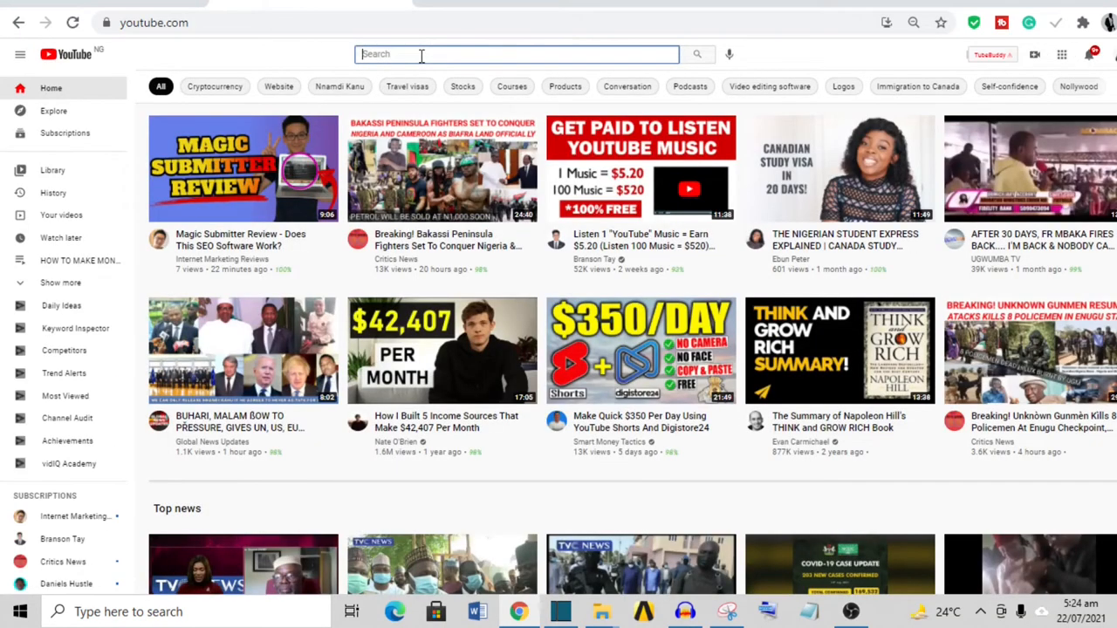
- Search YouTube for 'deep work audiobook', then start a Google search for a YouTube downloader
{"action": "type", "text": "deep work"}
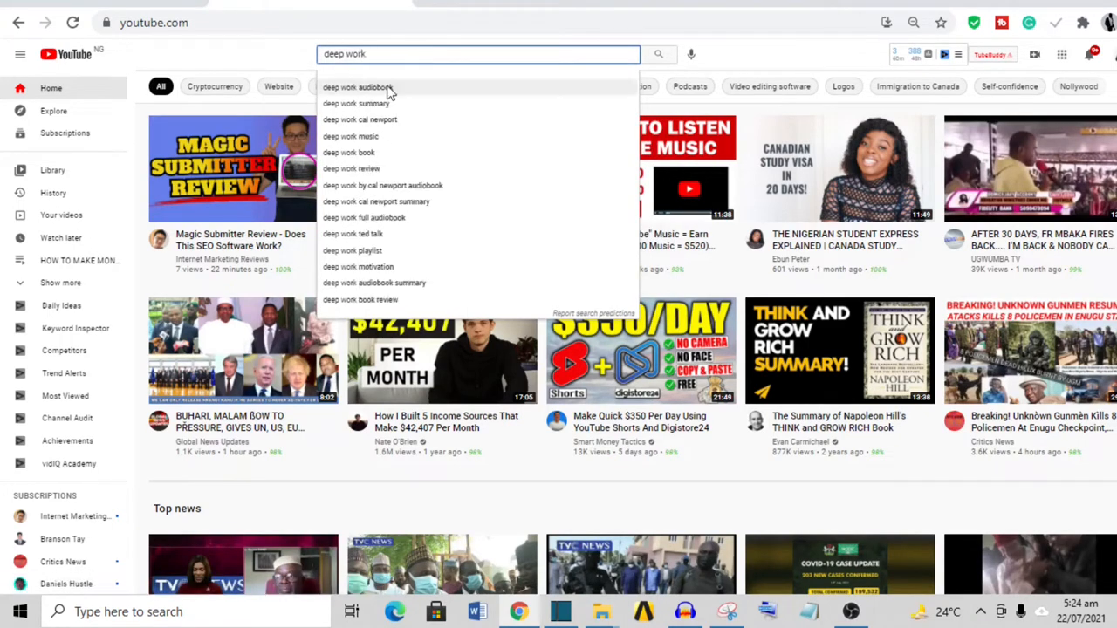
{"action": "left_click", "coordinate": [352, 87]}
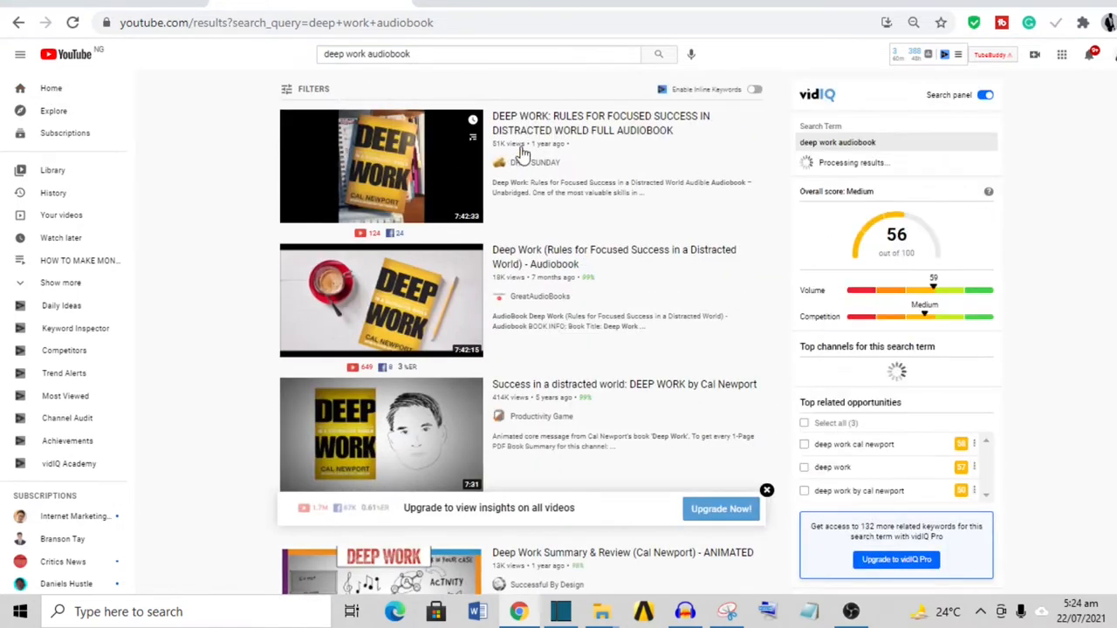
{"action": "mouse_move", "coordinate": [751, 140]}
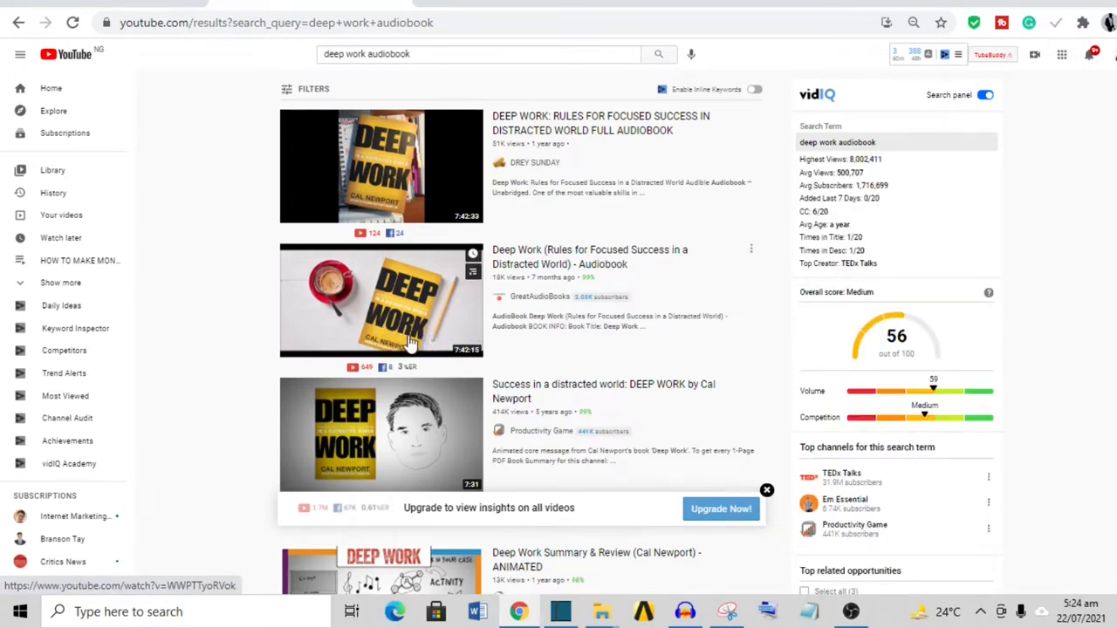
{"action": "mouse_move", "coordinate": [393, 434]}
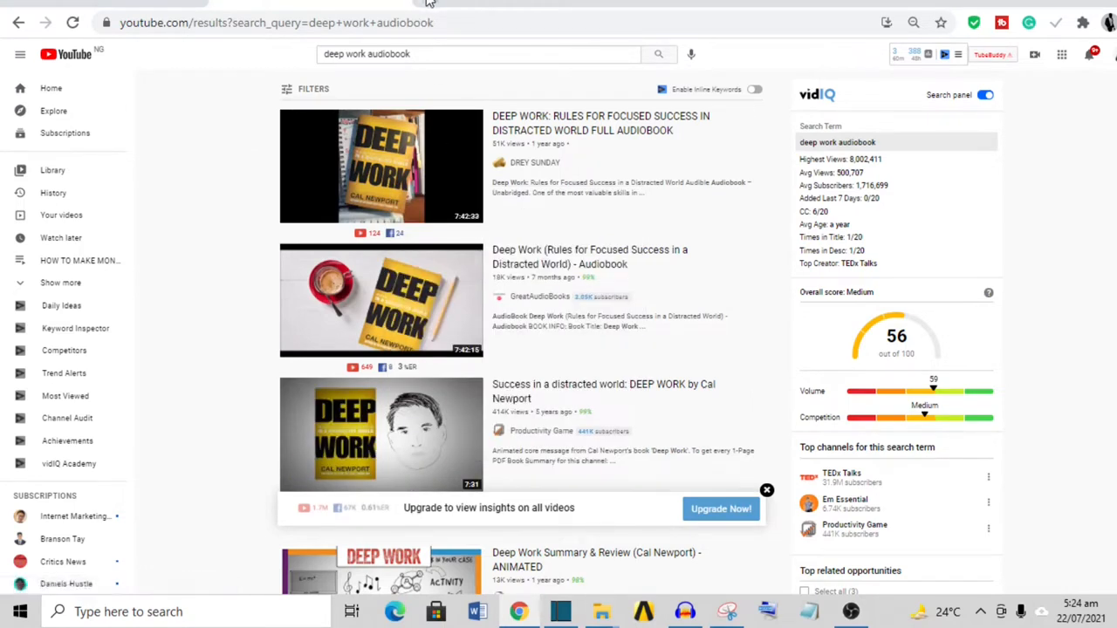
{"action": "left_click", "coordinate": [275, 23]}
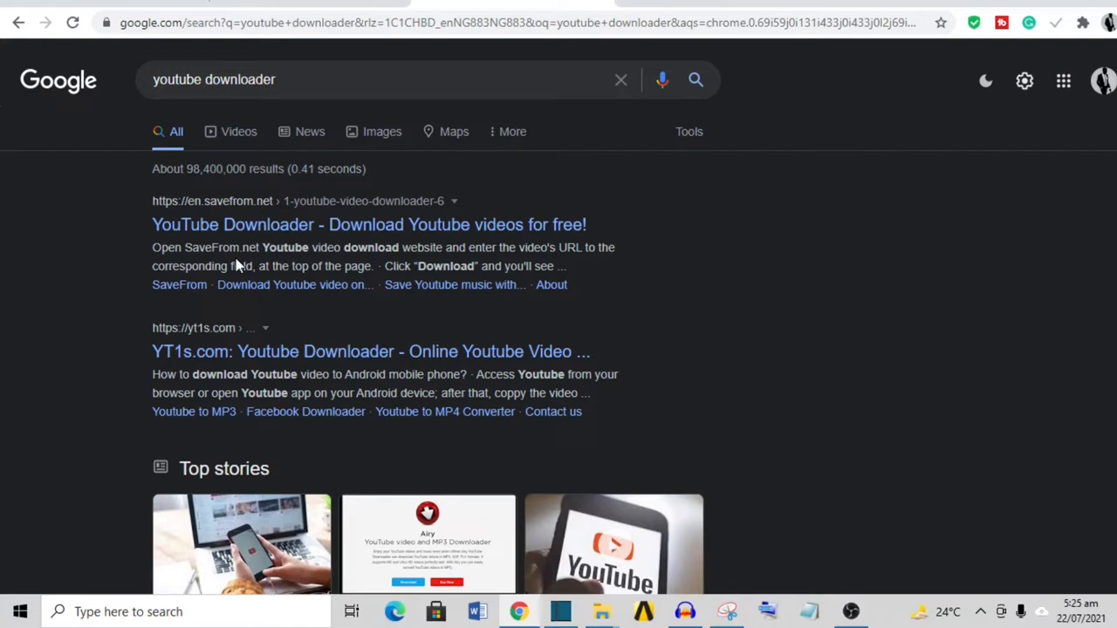
{"action": "mouse_move", "coordinate": [206, 245]}
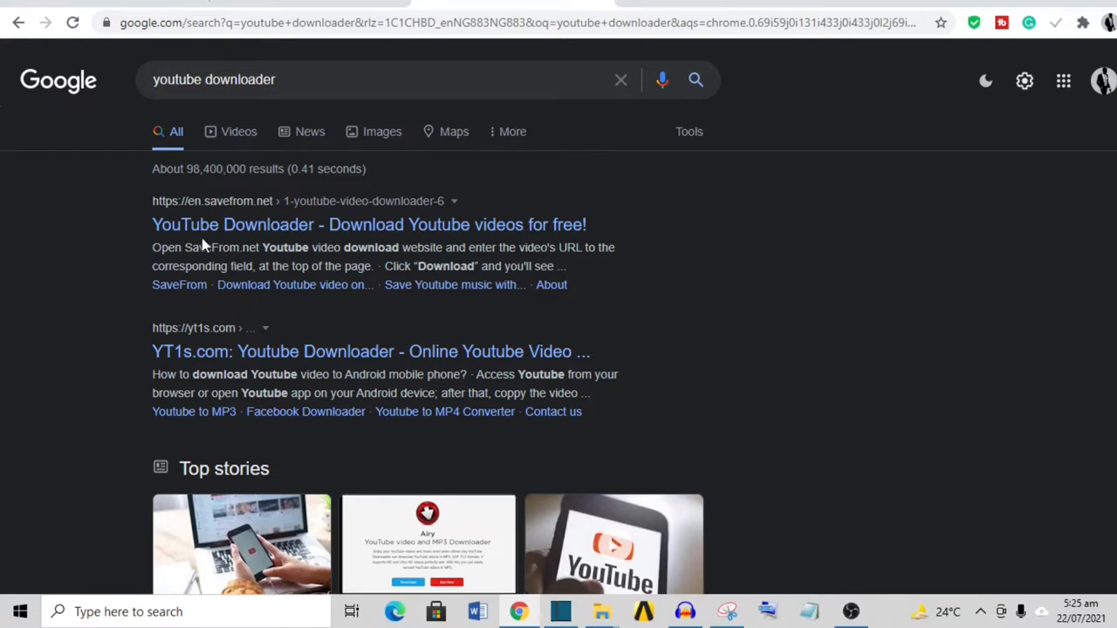
{"action": "mouse_move", "coordinate": [253, 311]}
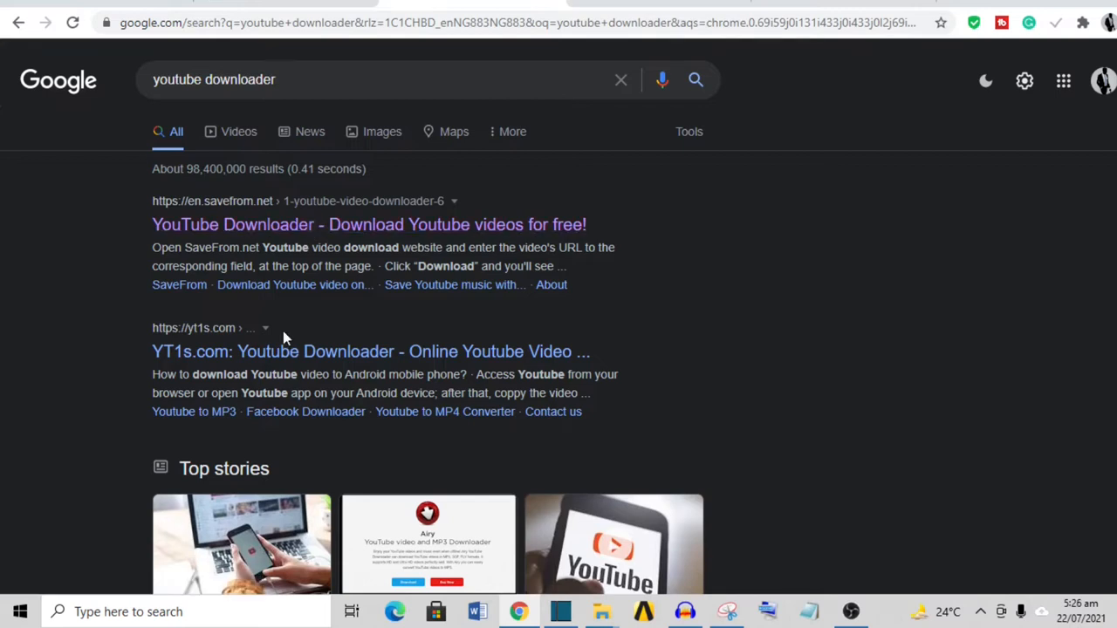
- Open the YT1s.com downloader site from the Google results
{"action": "left_click", "coordinate": [371, 351]}
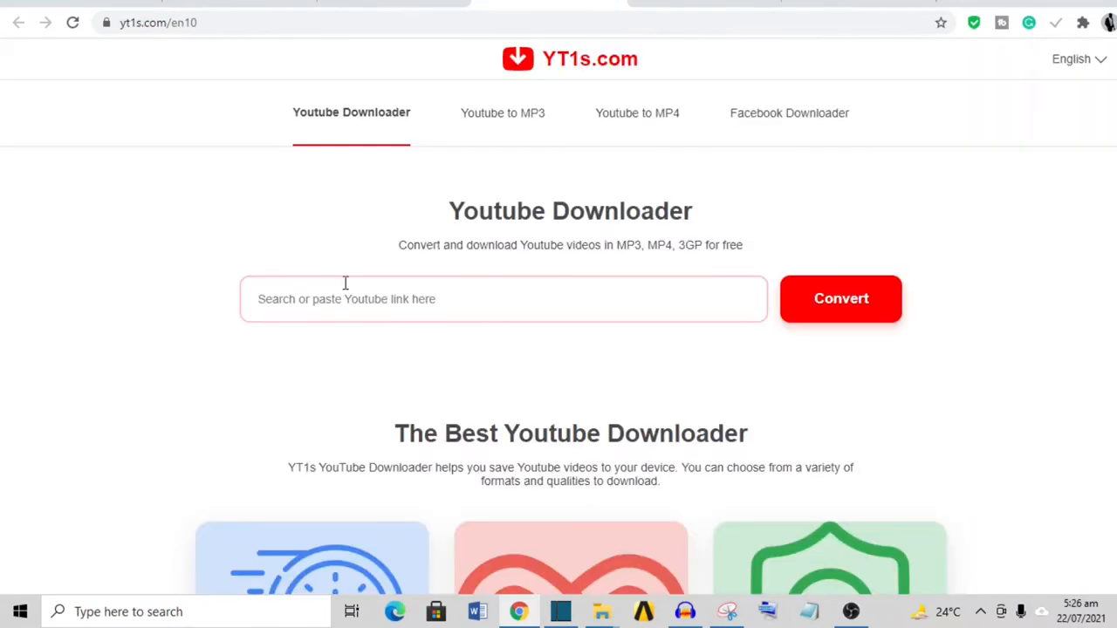
- Convert the Deep Work video link on YT1s.com and download it as a 480p MP4
{"action": "left_click", "coordinate": [504, 299]}
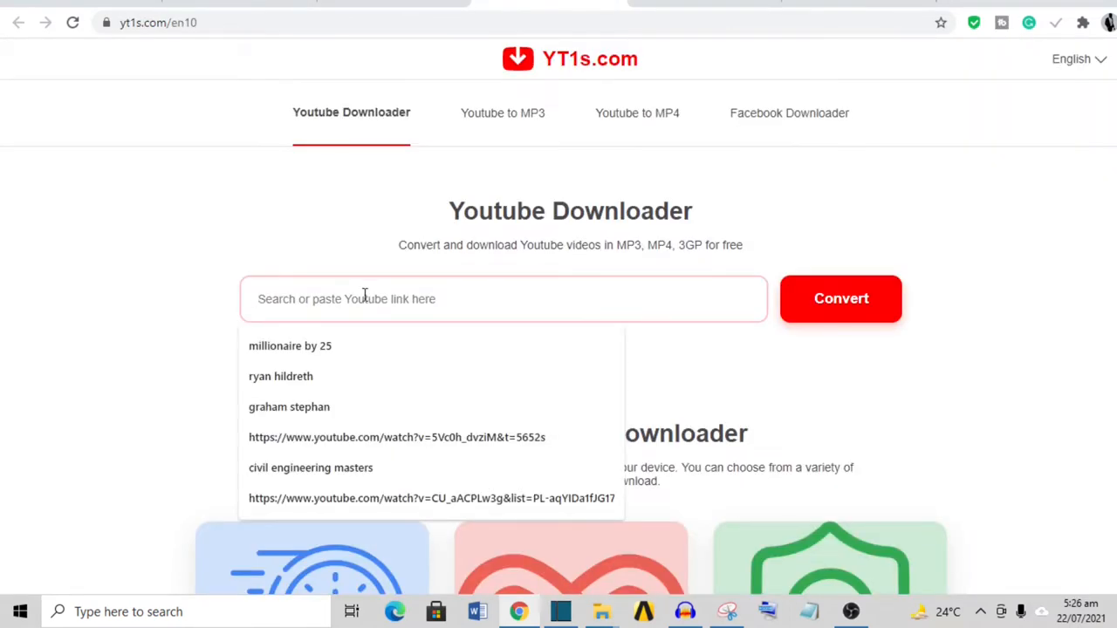
{"action": "left_click", "coordinate": [840, 298]}
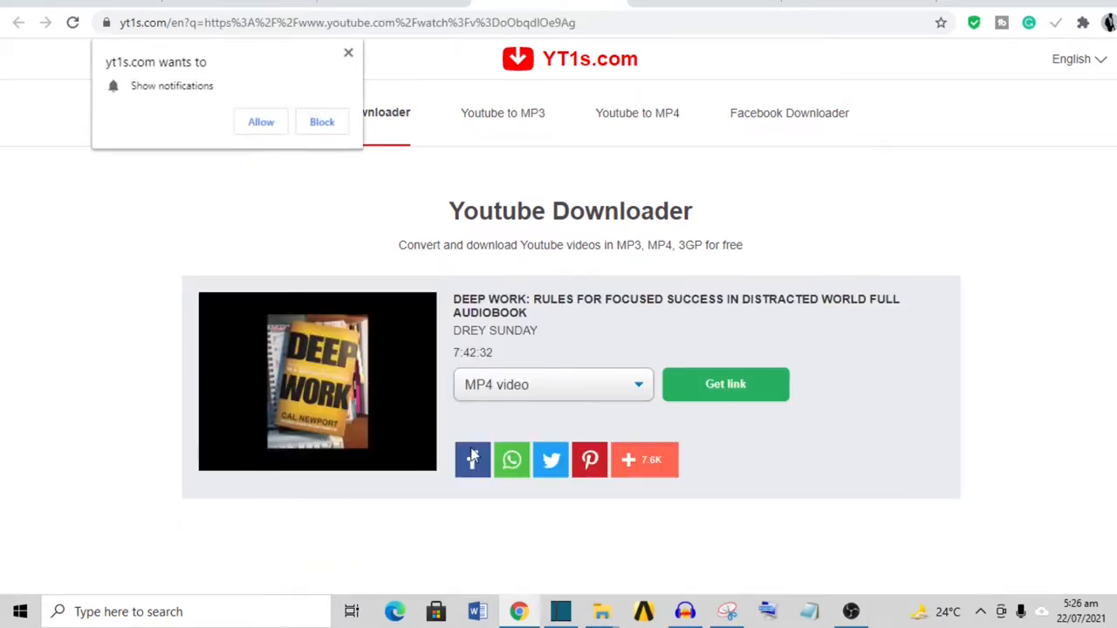
{"action": "left_click", "coordinate": [553, 384]}
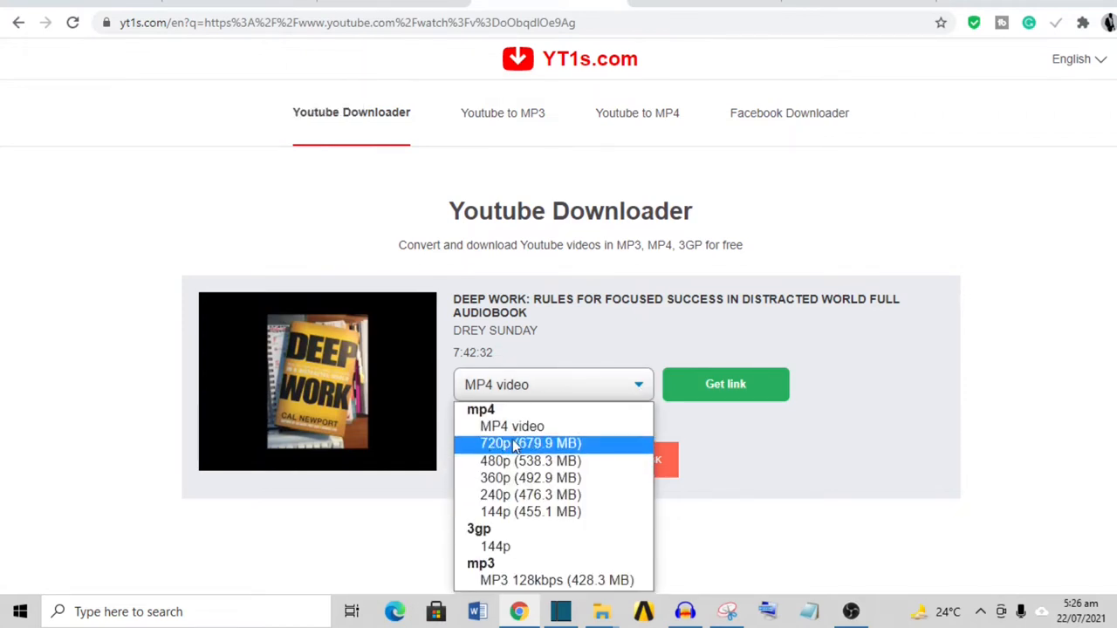
{"action": "mouse_move", "coordinate": [506, 495]}
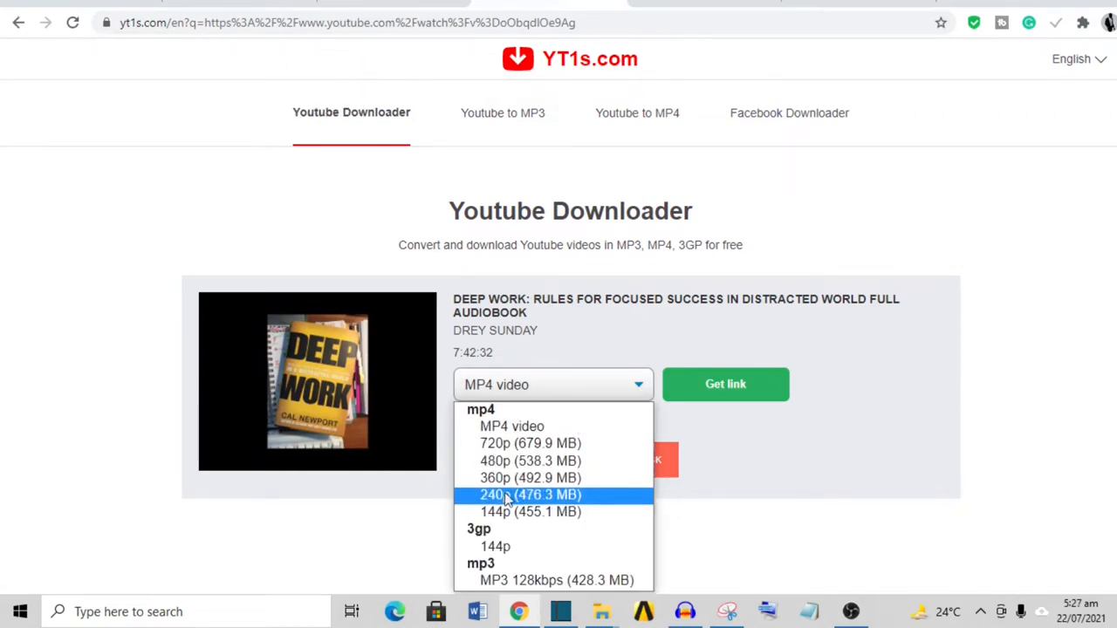
{"action": "mouse_move", "coordinate": [531, 478]}
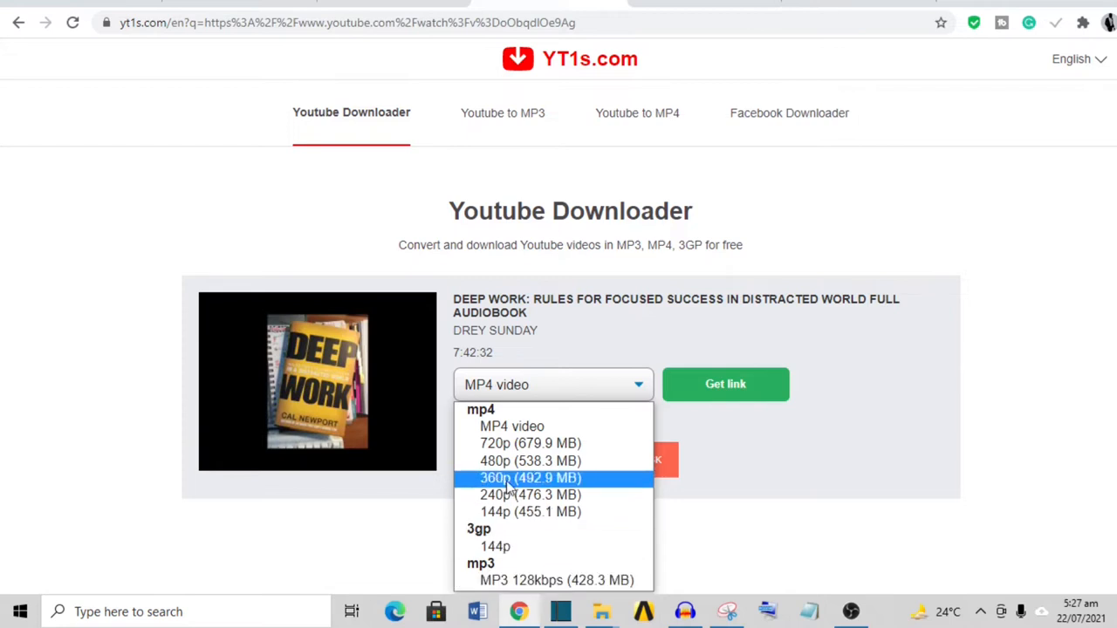
{"action": "left_click", "coordinate": [530, 460]}
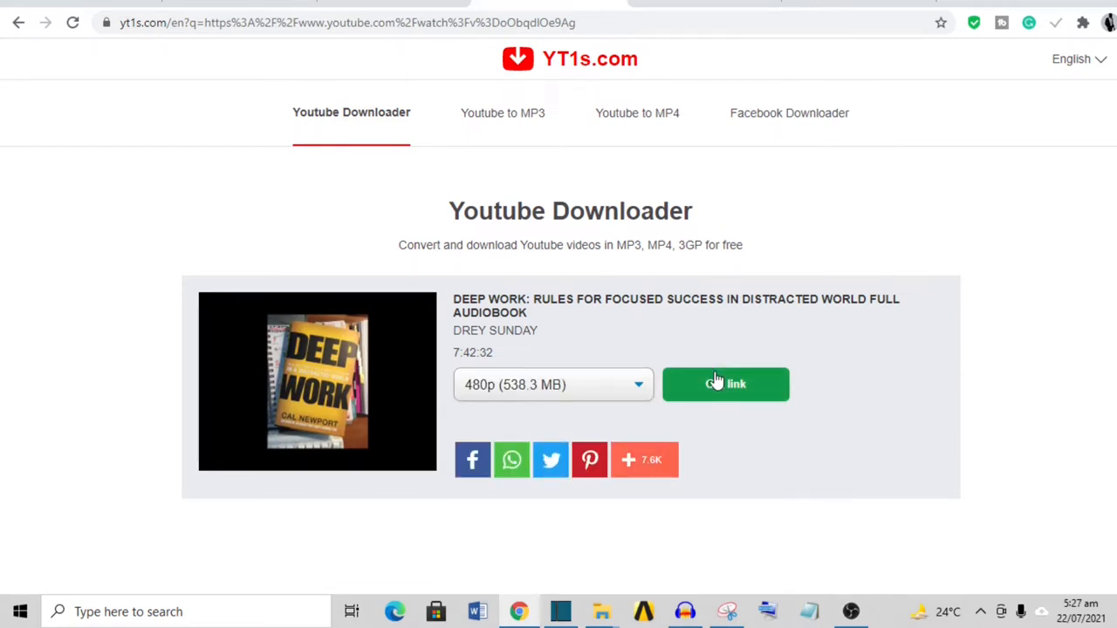
{"action": "left_click", "coordinate": [725, 384]}
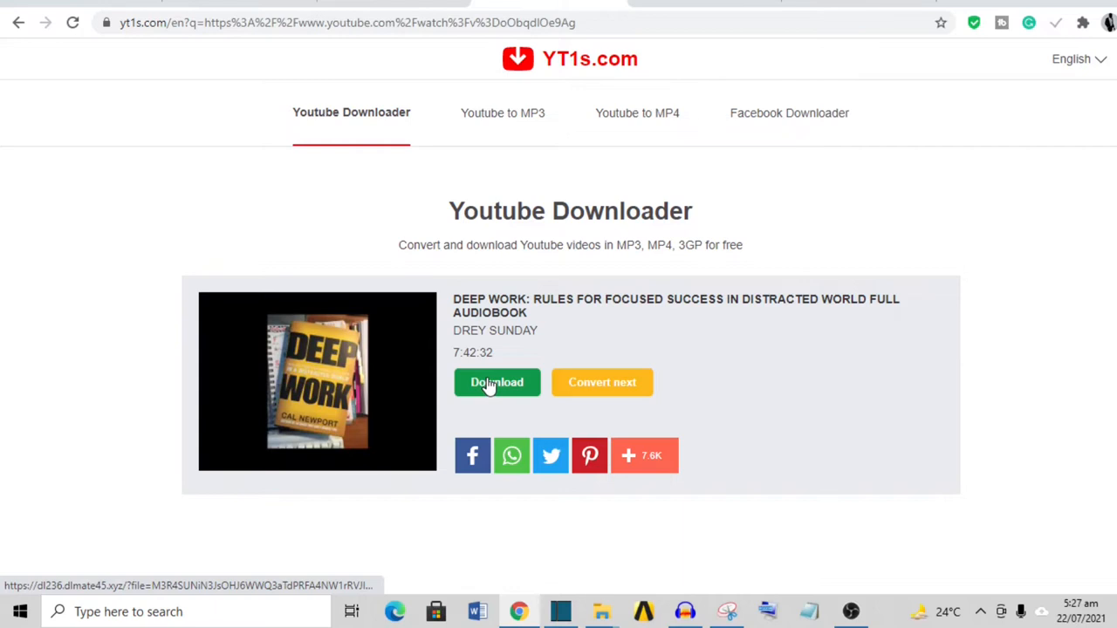
{"action": "left_click", "coordinate": [497, 383]}
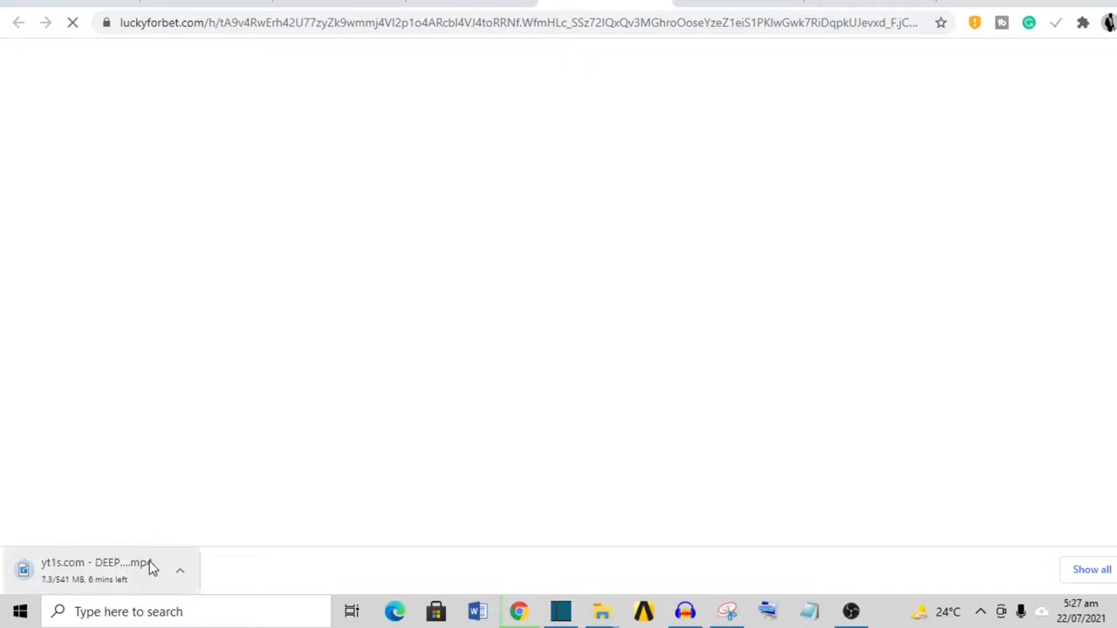
{"action": "left_click", "coordinate": [180, 571]}
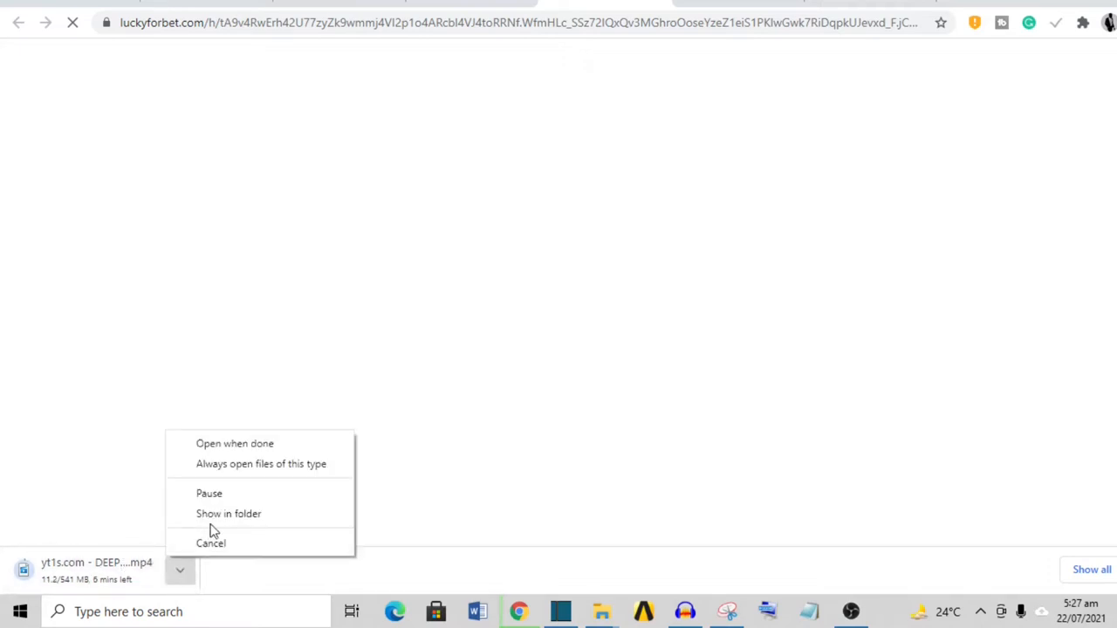
{"action": "mouse_move", "coordinate": [229, 513]}
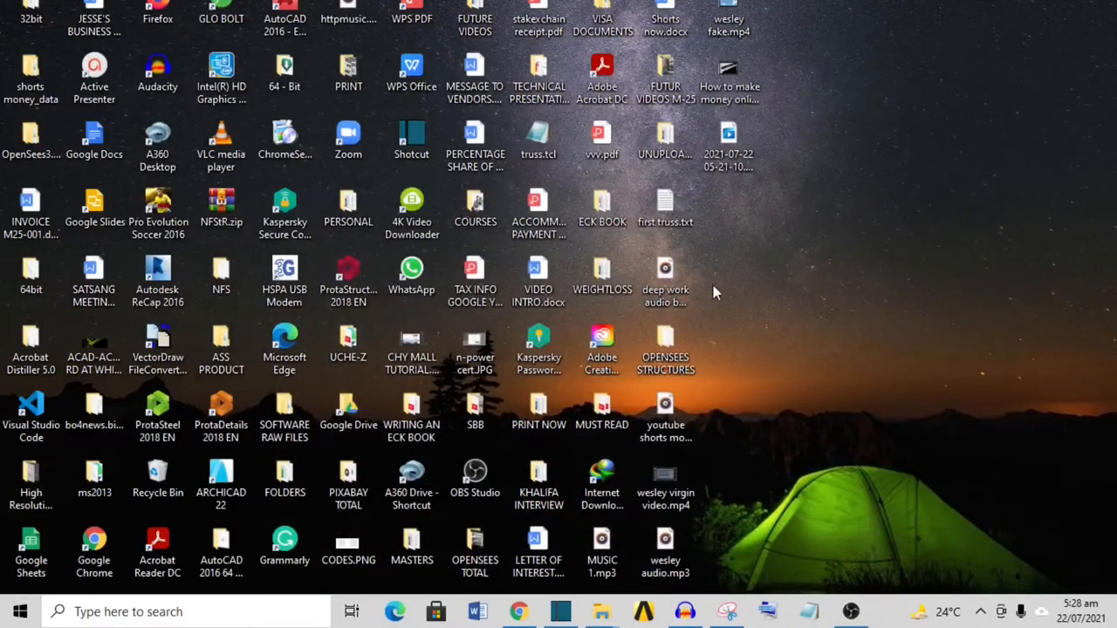
{"action": "mouse_move", "coordinate": [780, 295]}
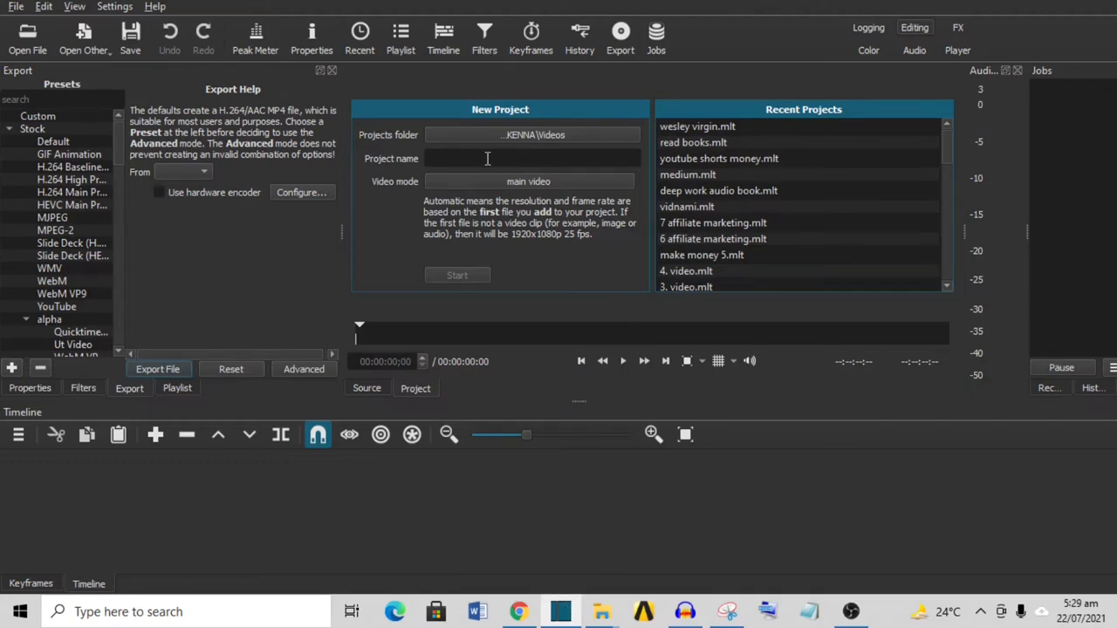
- Name the new project 'deep work by Cal Newport' and show the empty playlist
{"action": "type", "text": "de"}
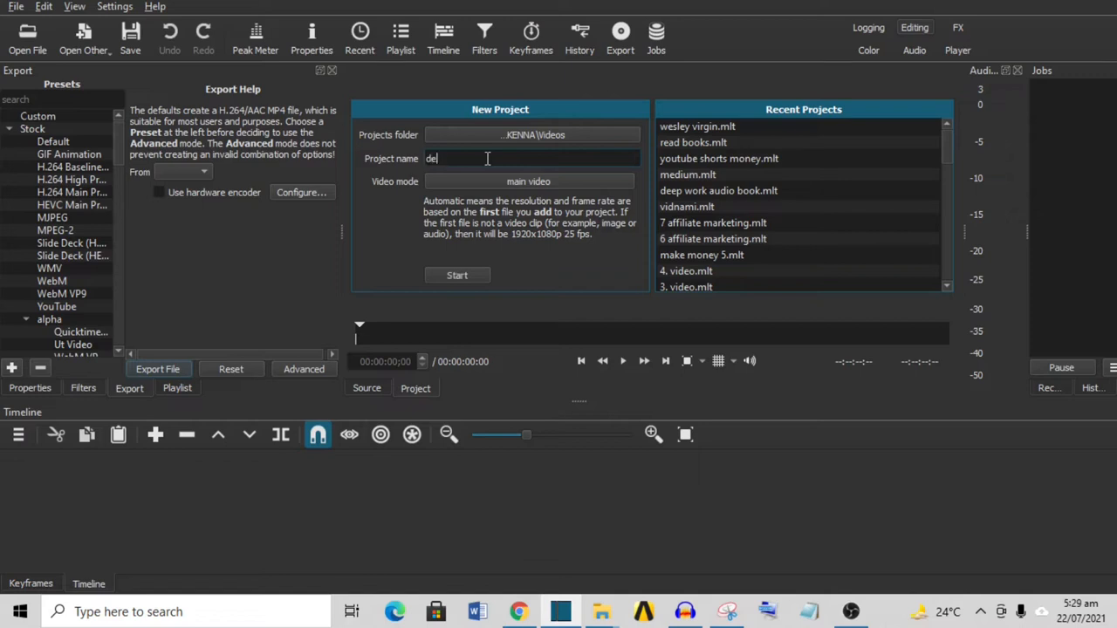
{"action": "type", "text": "deep work b"}
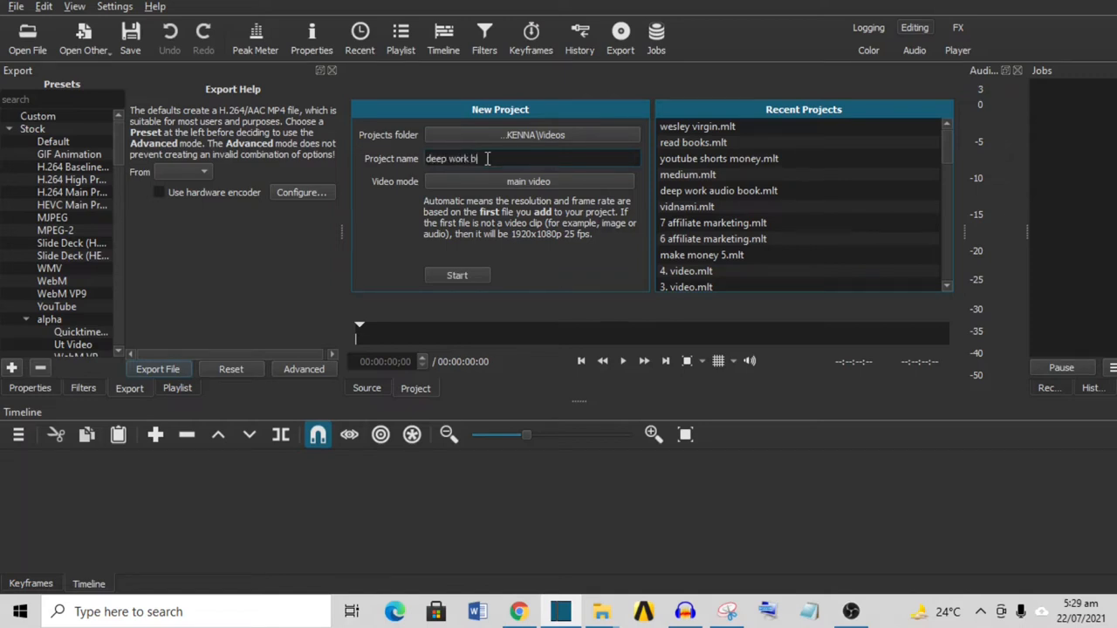
{"action": "type", "text": "y Cal Newport"}
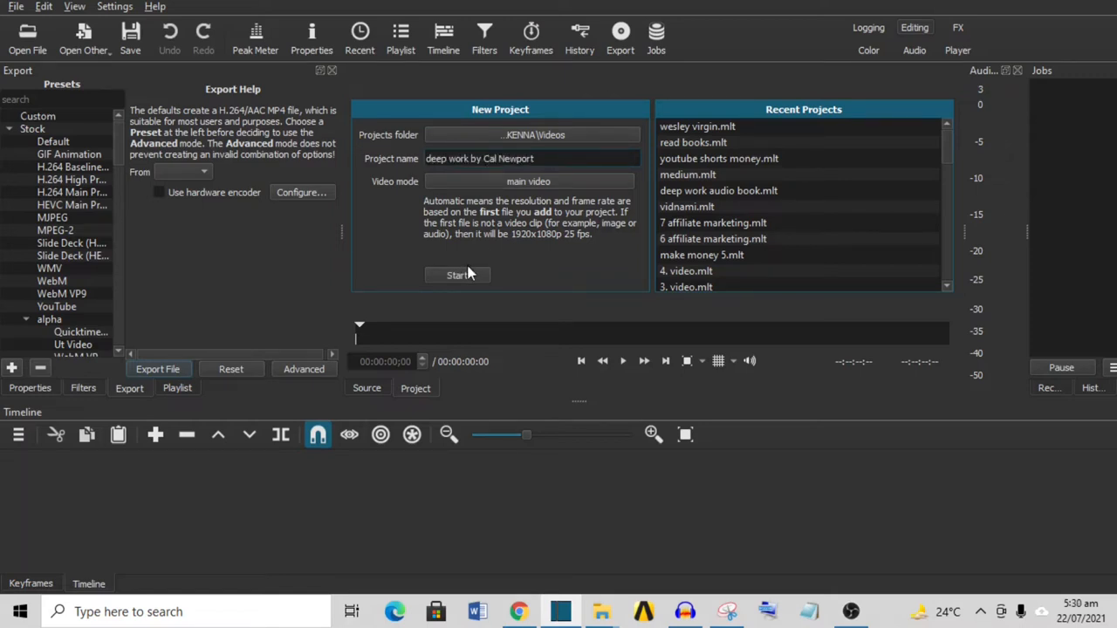
{"action": "left_click", "coordinate": [176, 388]}
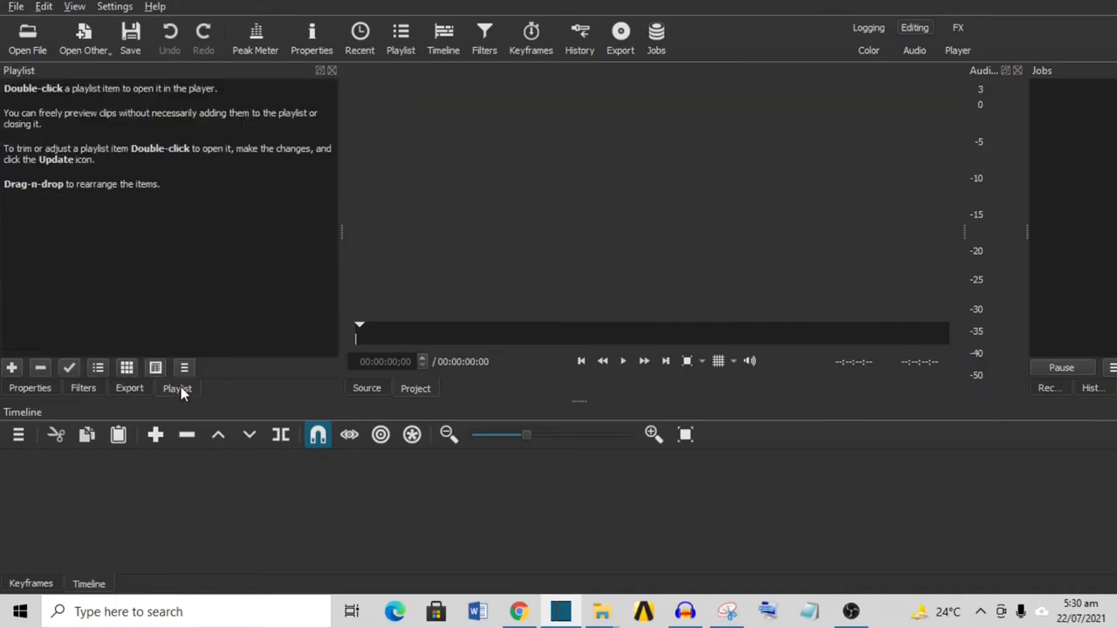
{"action": "mouse_move", "coordinate": [208, 279]}
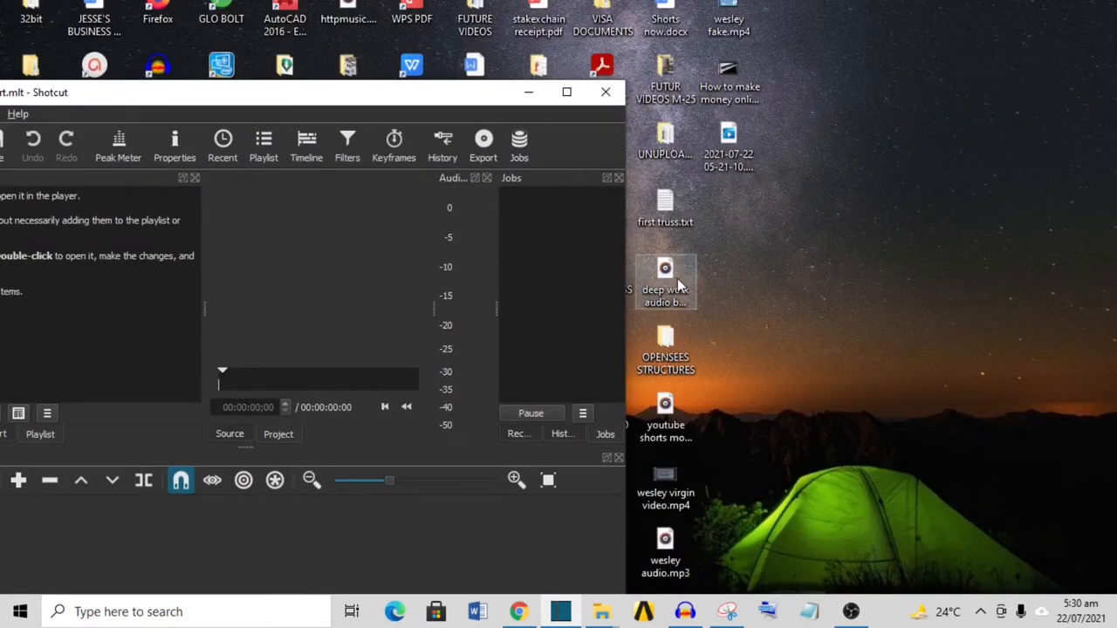
- Add 'deep work audio book.mp3' from the desktop to the playlist, then onto the timeline
{"action": "left_click_drag", "start_coordinate": [665, 279], "coordinate": [178, 288]}
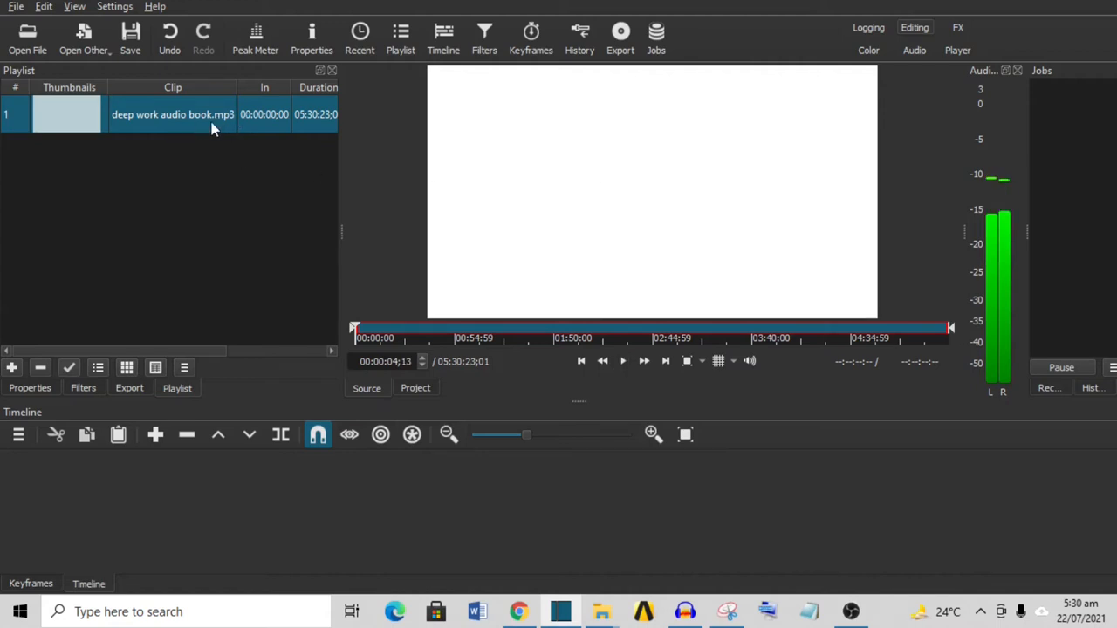
{"action": "mouse_move", "coordinate": [236, 131]}
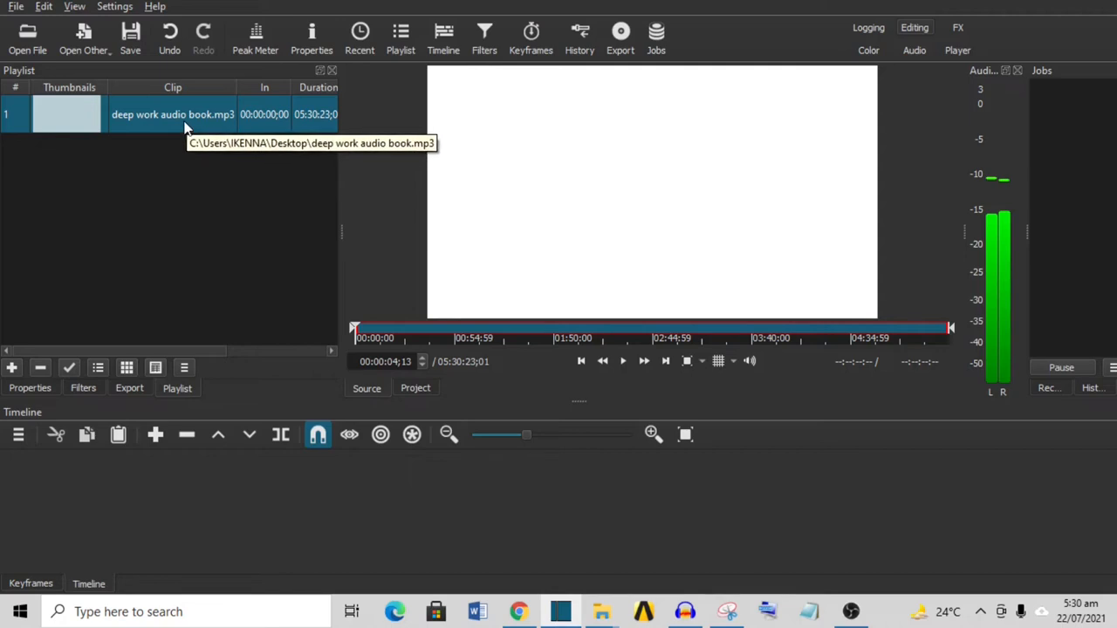
{"action": "left_click_drag", "start_coordinate": [173, 114], "coordinate": [358, 426]}
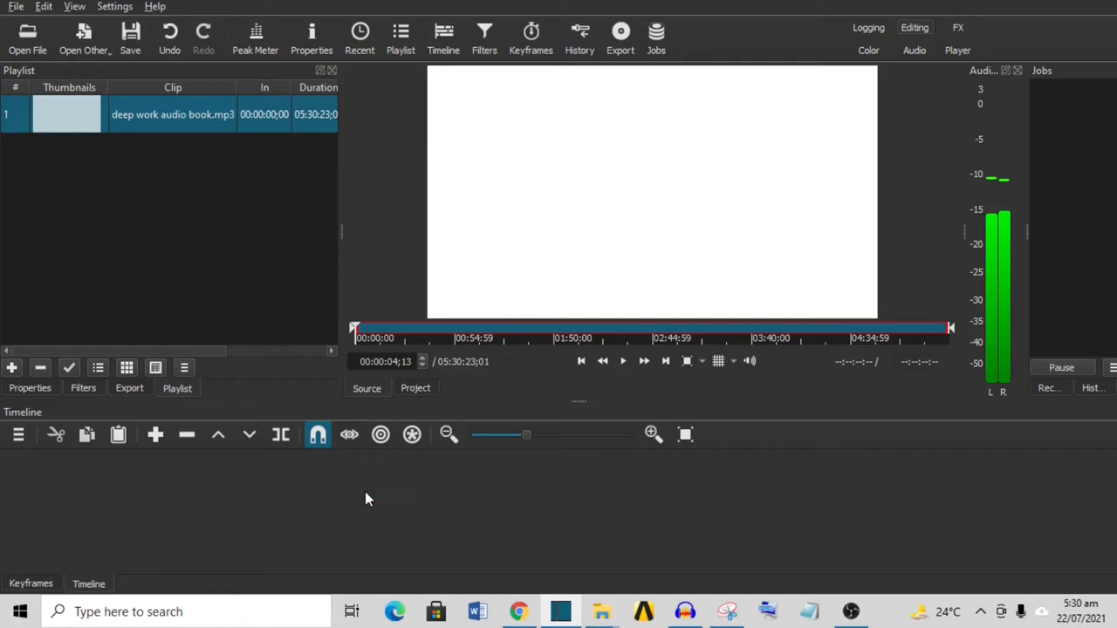
{"action": "mouse_move", "coordinate": [537, 505]}
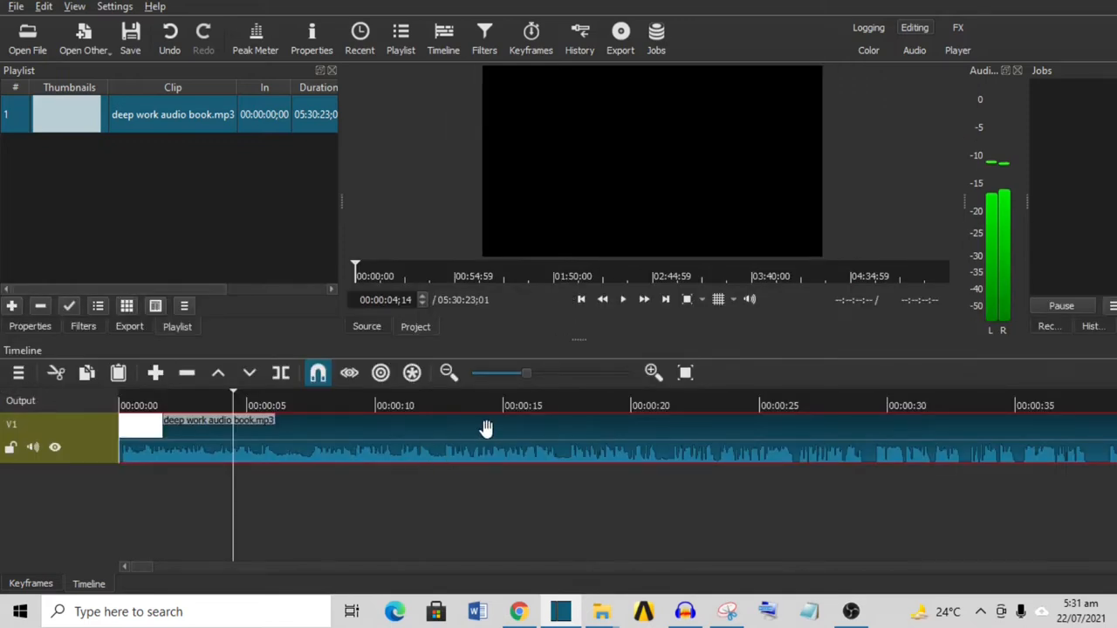
- Set the audiobook clip's speed to 1.5x in Properties and return to the playlist
{"action": "left_click", "coordinate": [30, 325]}
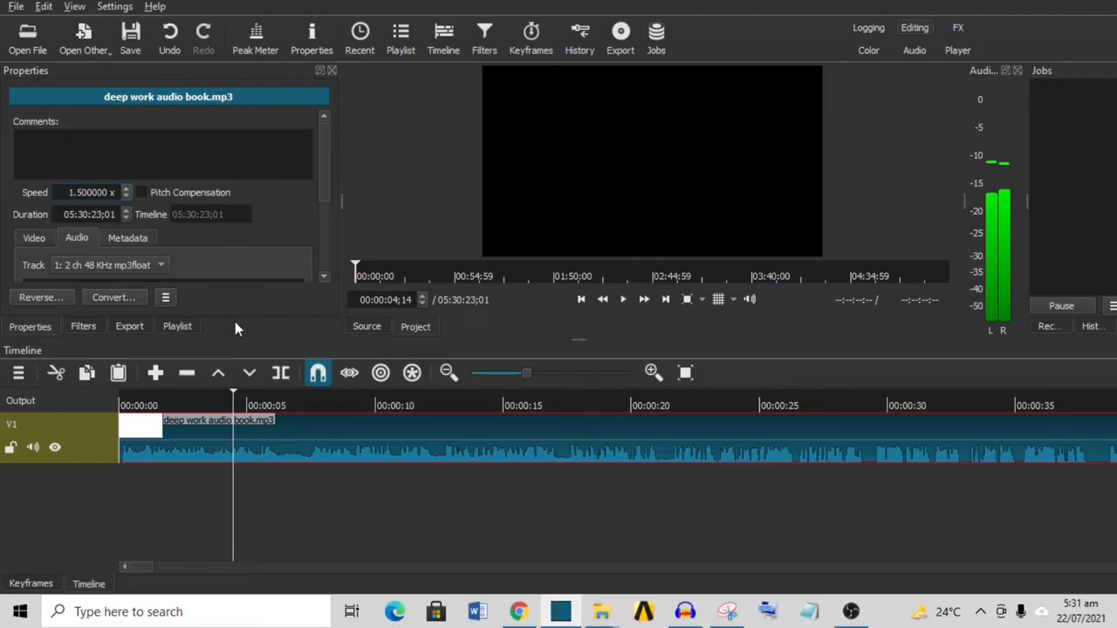
{"action": "left_click", "coordinate": [87, 192]}
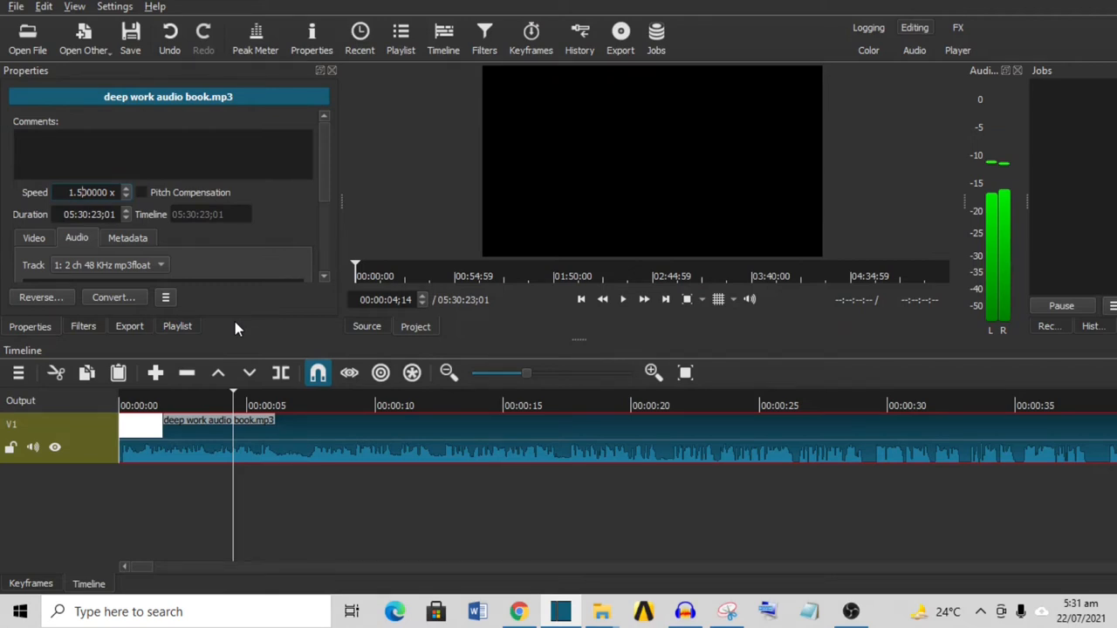
{"action": "left_click", "coordinate": [177, 326]}
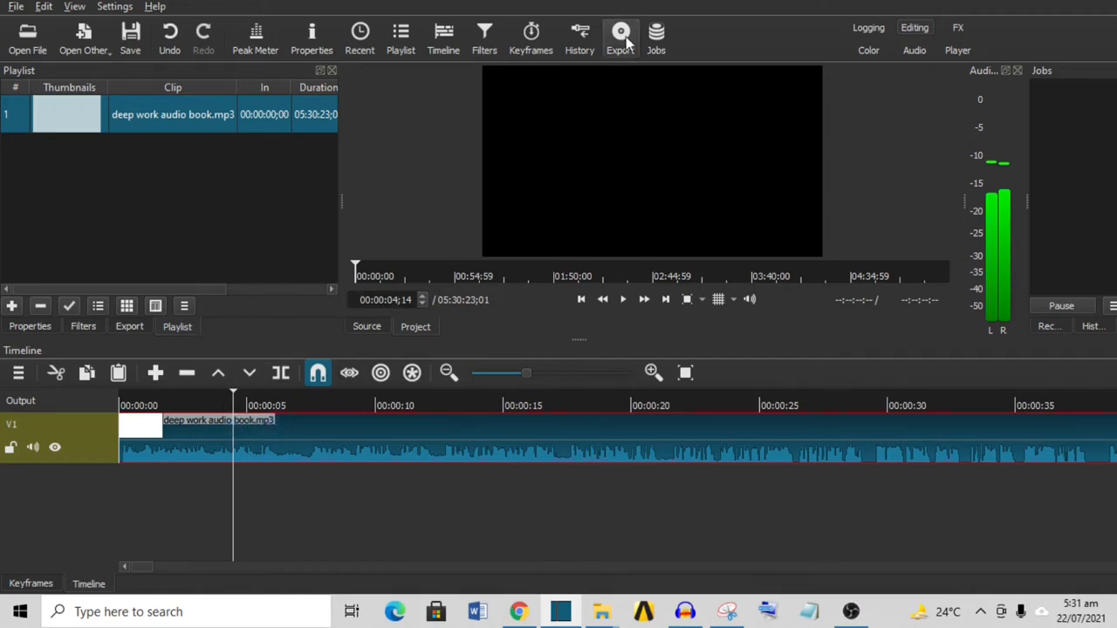
- Choose the MP3 export preset and export the file as 'Deep Work by Cal Newport.mp3'
{"action": "left_click", "coordinate": [620, 35]}
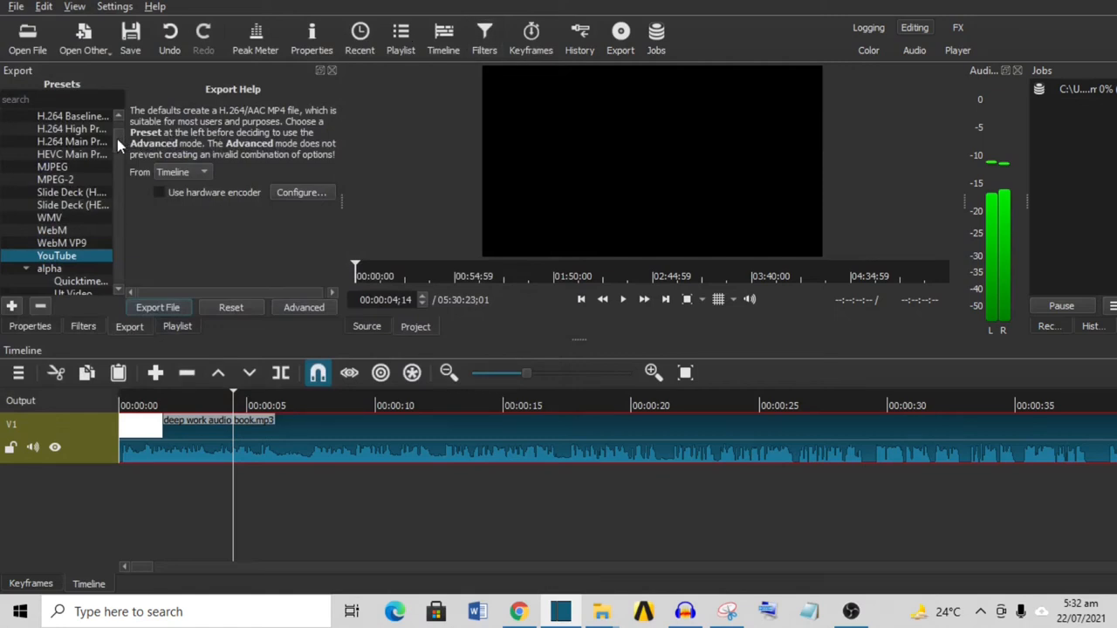
{"action": "scroll", "scroll_direction": "down", "scroll_amount": 3}
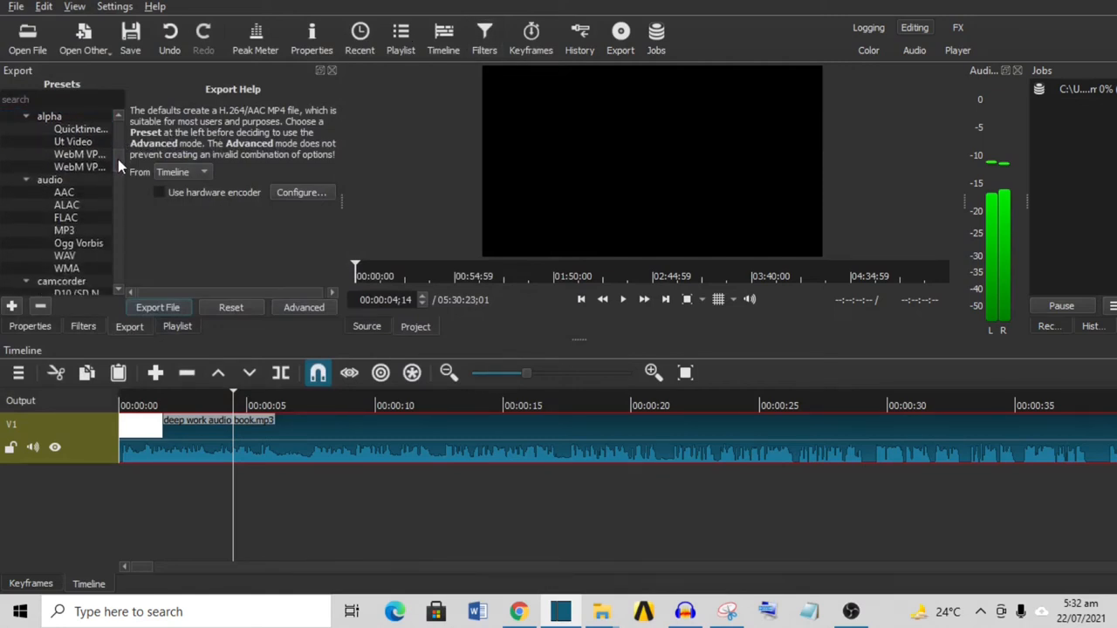
{"action": "left_click", "coordinate": [65, 217]}
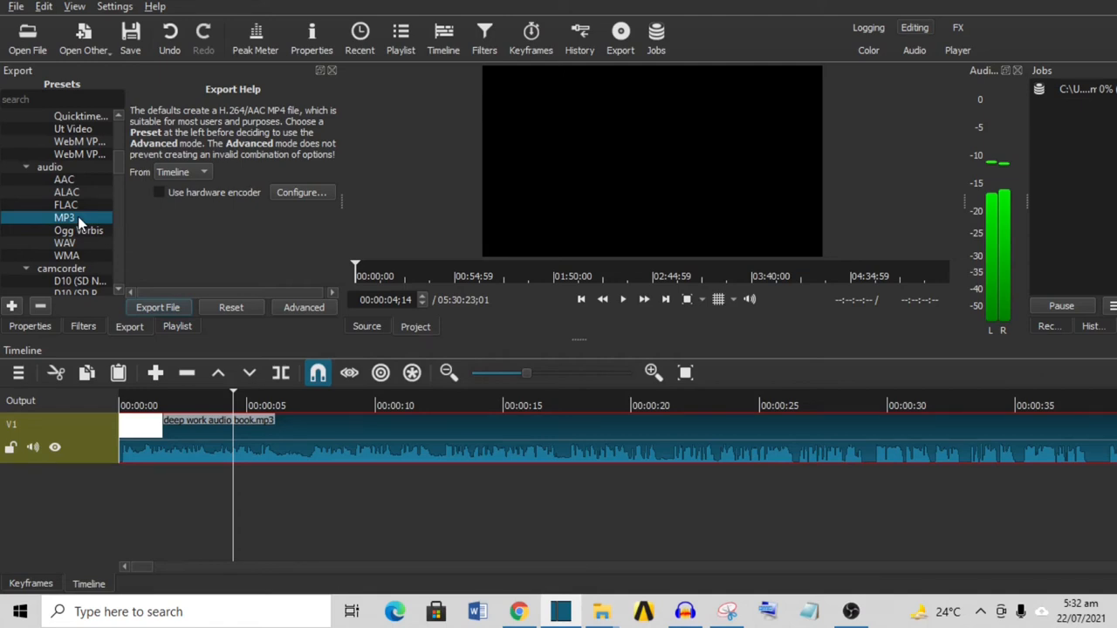
{"action": "mouse_move", "coordinate": [123, 168]}
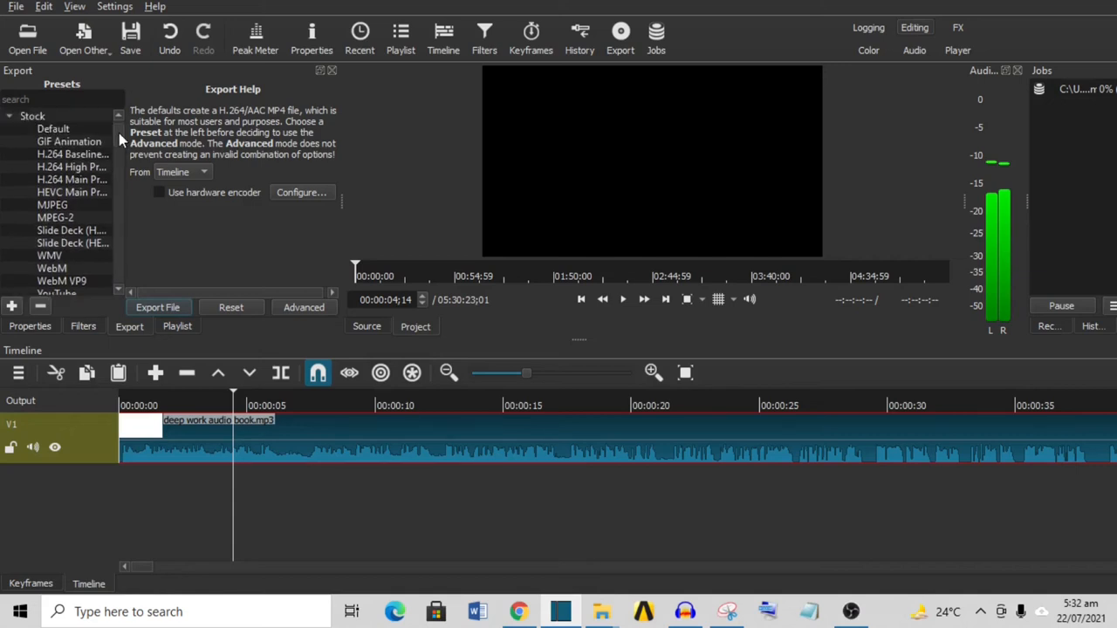
{"action": "scroll", "scroll_direction": "down", "scroll_amount": 3}
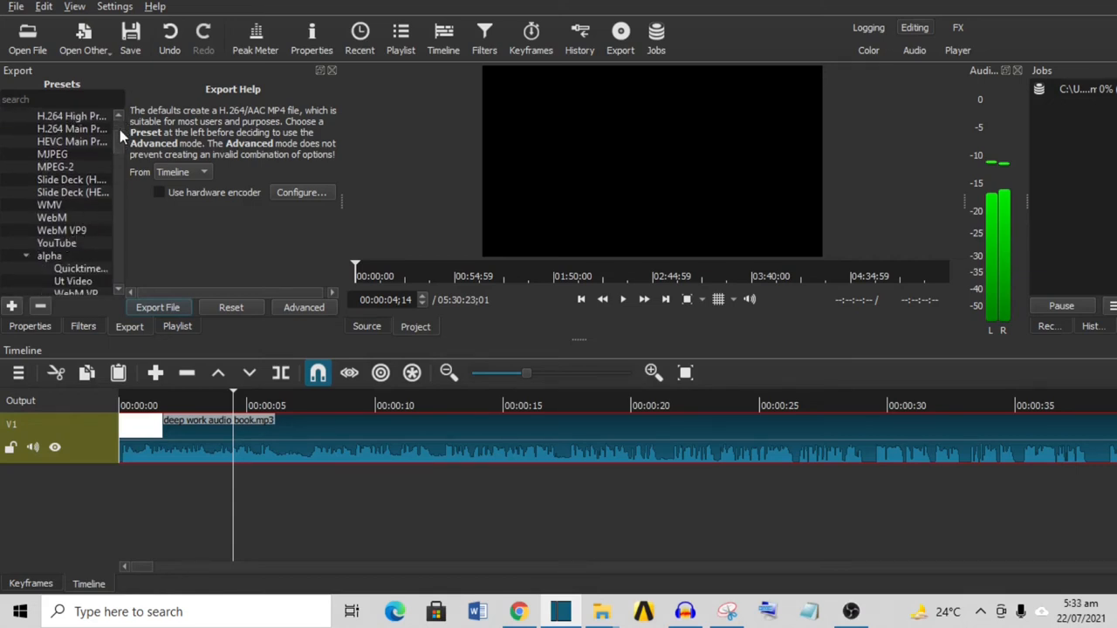
{"action": "scroll", "scroll_direction": "down", "scroll_amount": 3}
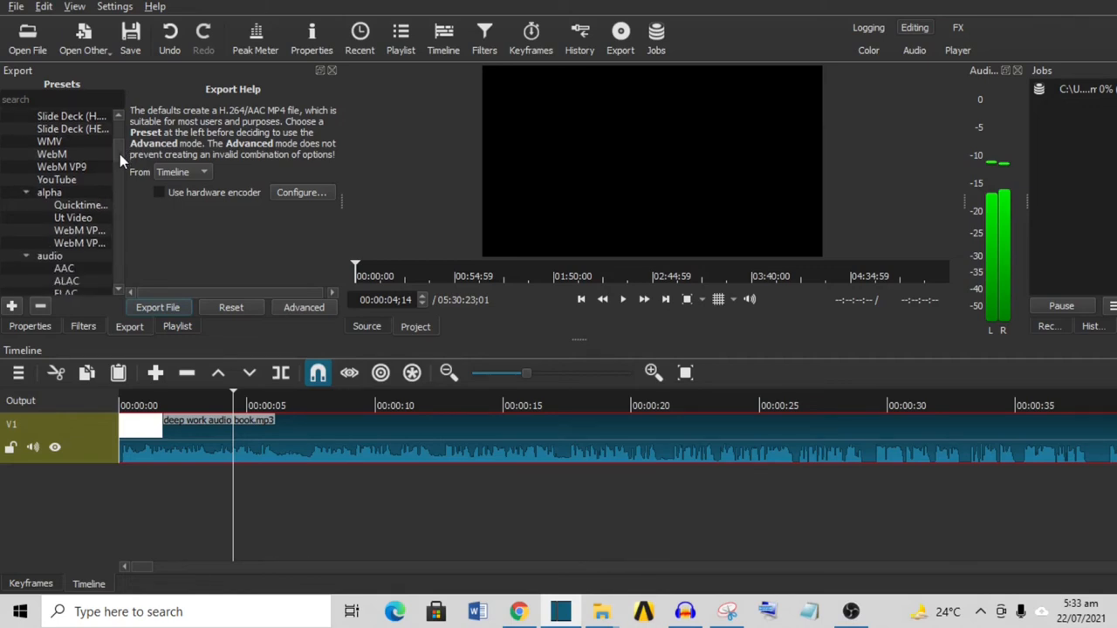
{"action": "scroll", "scroll_direction": "down", "scroll_amount": 3}
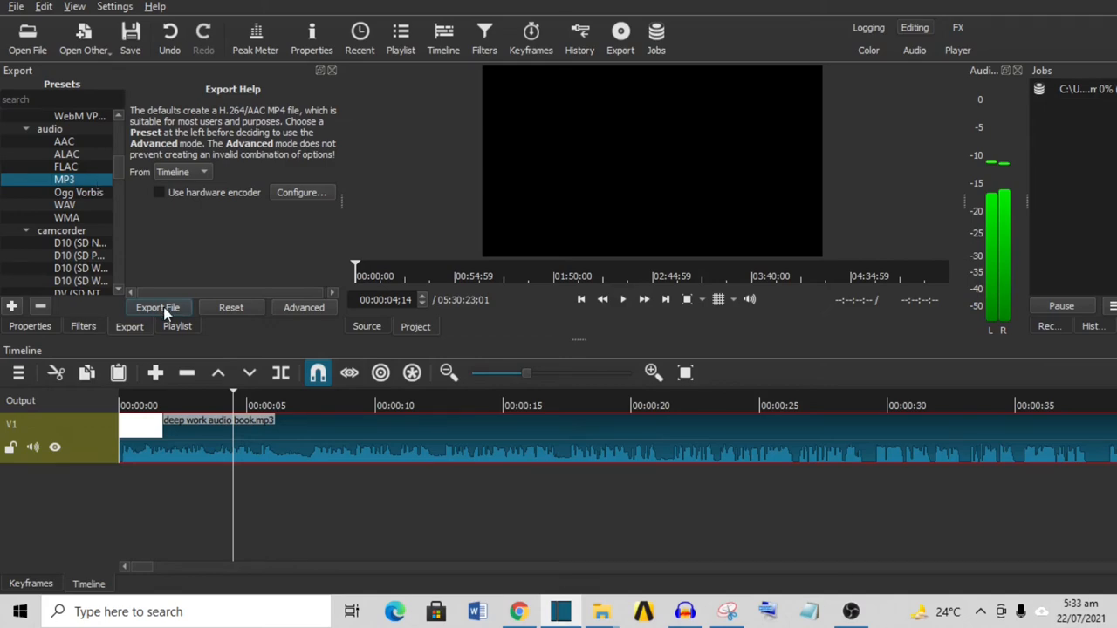
{"action": "left_click", "coordinate": [157, 307]}
{"action": "type", "text": "Deep Work by Cal Newport.mp3"}
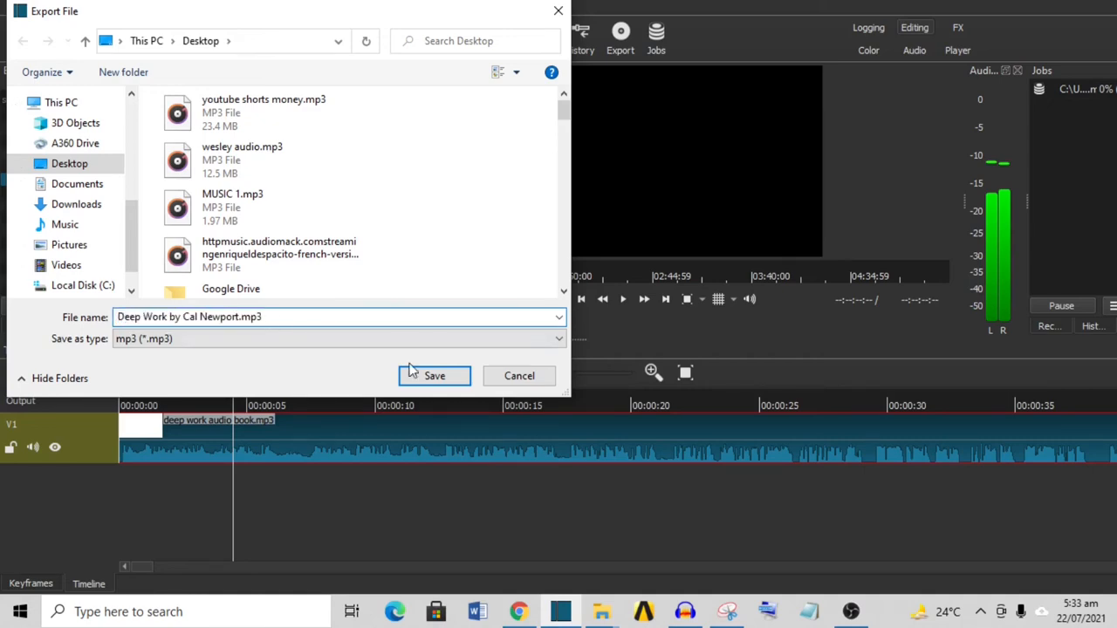
- Save the Deep Work MP3 export to the Desktop, queuing the job
{"action": "left_click", "coordinate": [434, 375]}
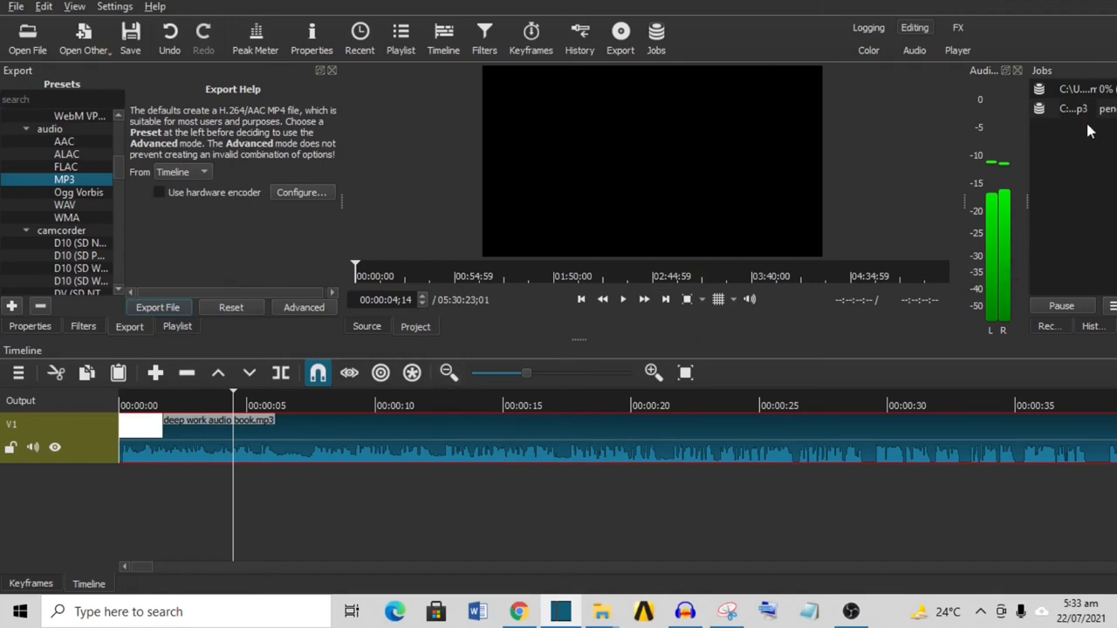
{"action": "mouse_move", "coordinate": [1082, 113]}
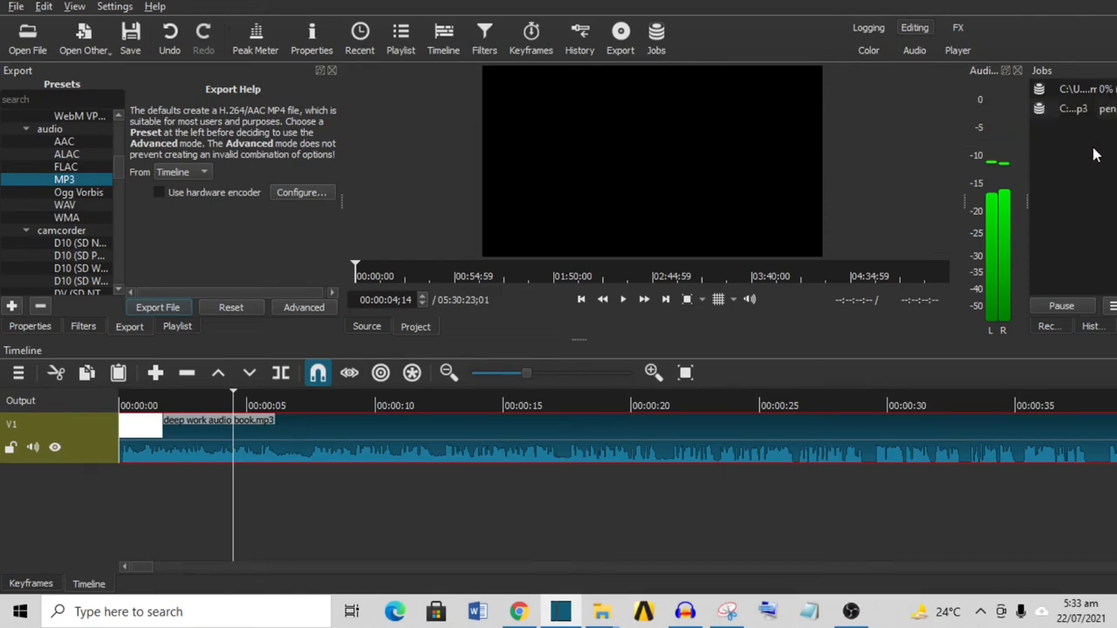
{"action": "mouse_move", "coordinate": [1081, 148]}
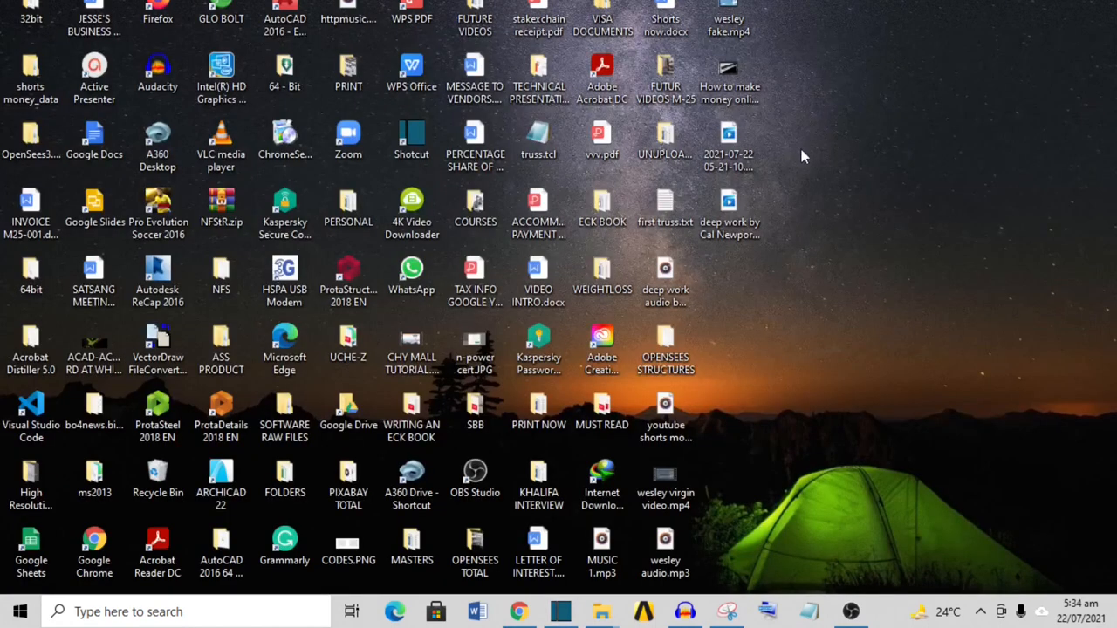
{"action": "left_click", "coordinate": [665, 271]}
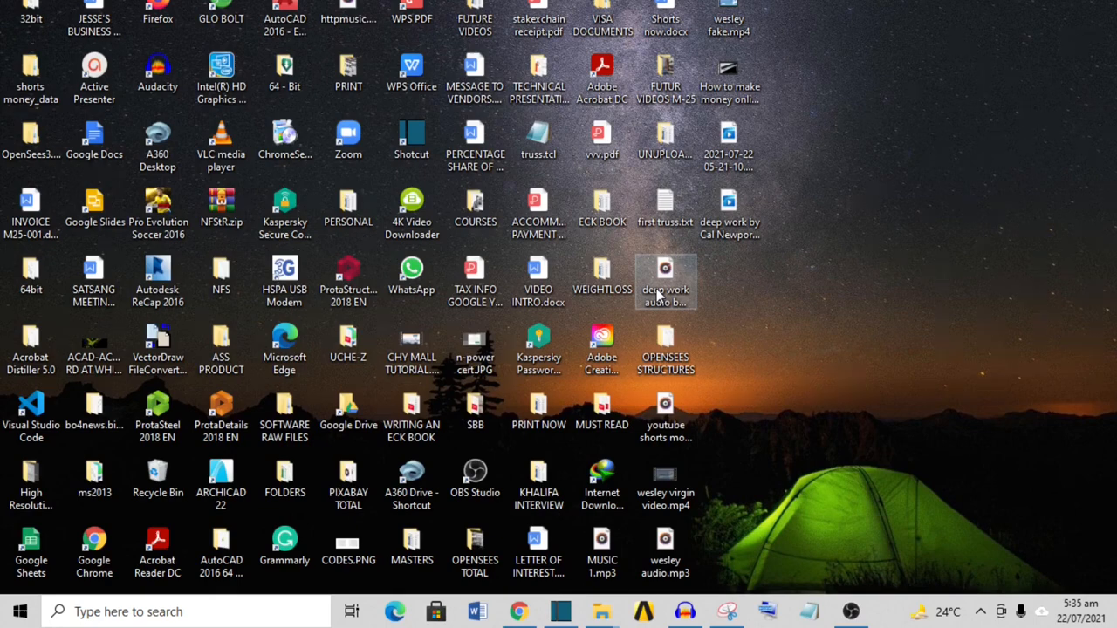
{"action": "mouse_move", "coordinate": [737, 441]}
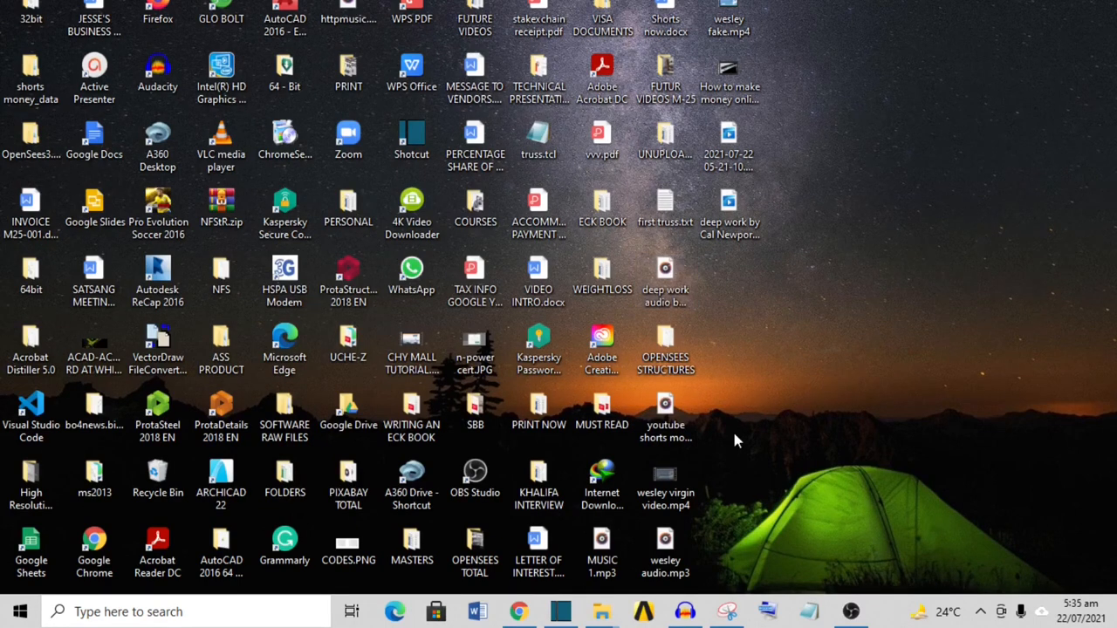